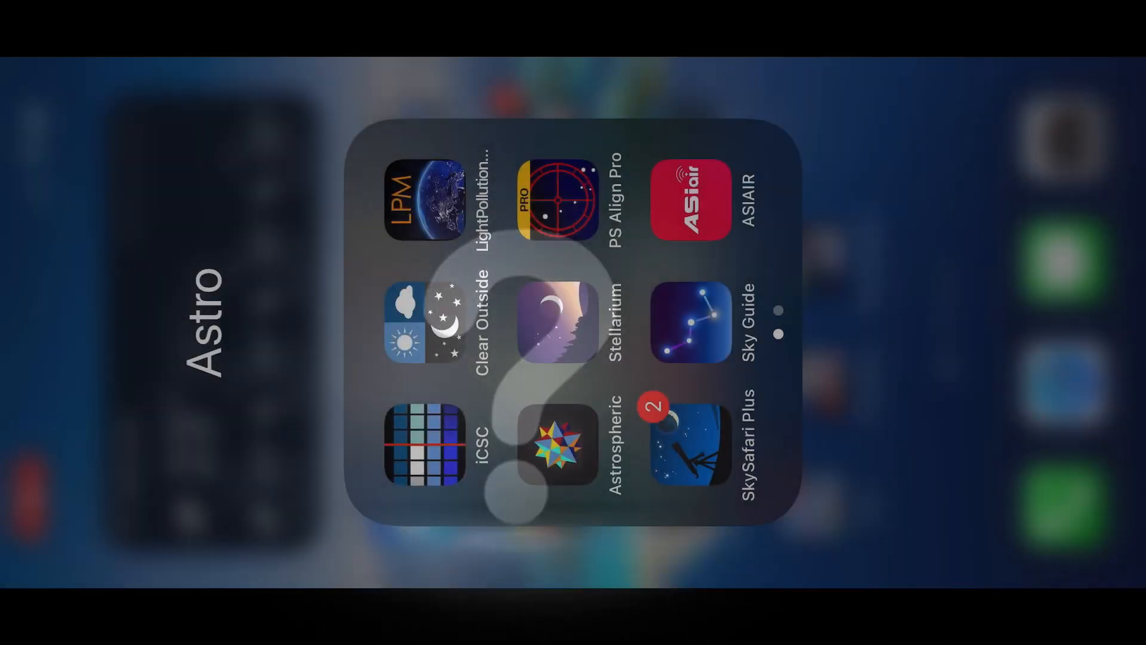
Step: Launch ASIAIR from the Astro folder to reach its Autorun shooting screen
click(691, 201)
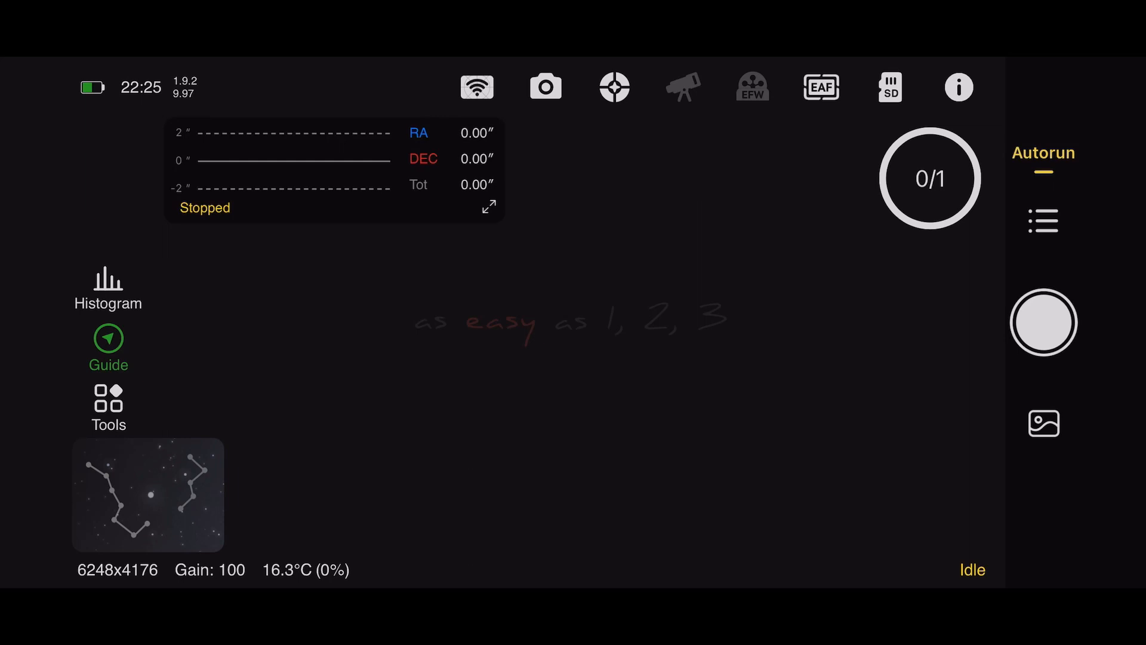
Step: Bring up the IC1340 shooting schedule with its sequence editor
click(1044, 422)
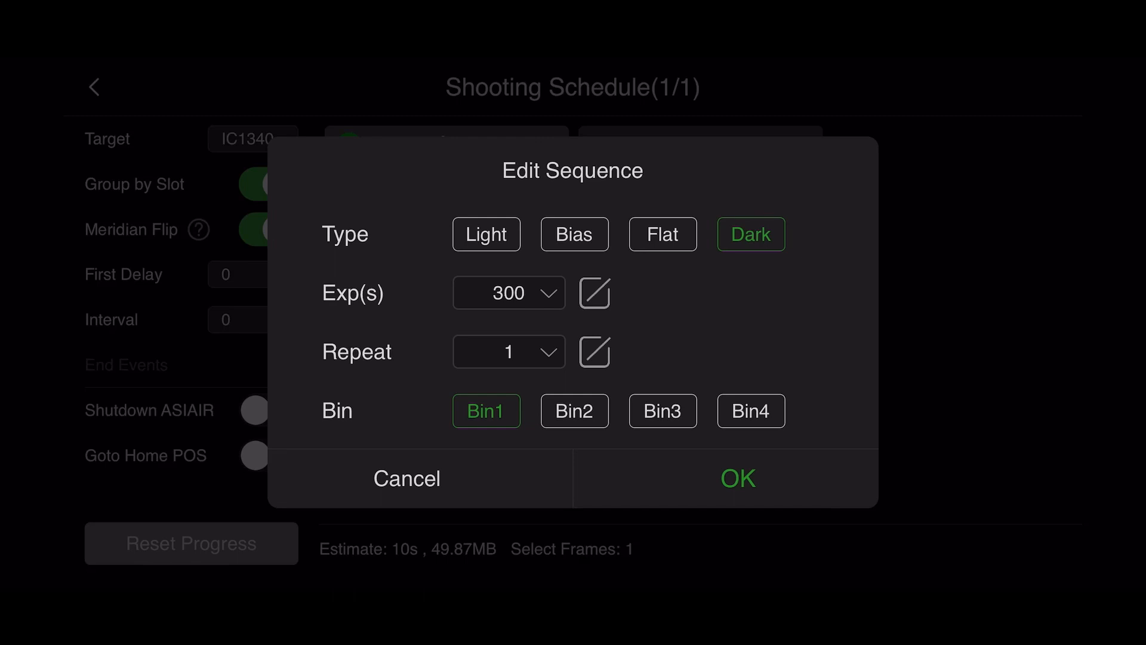
Step: Discard the Dark change and confirm the single Flat frame at Auto exposure, Bin1
click(737, 477)
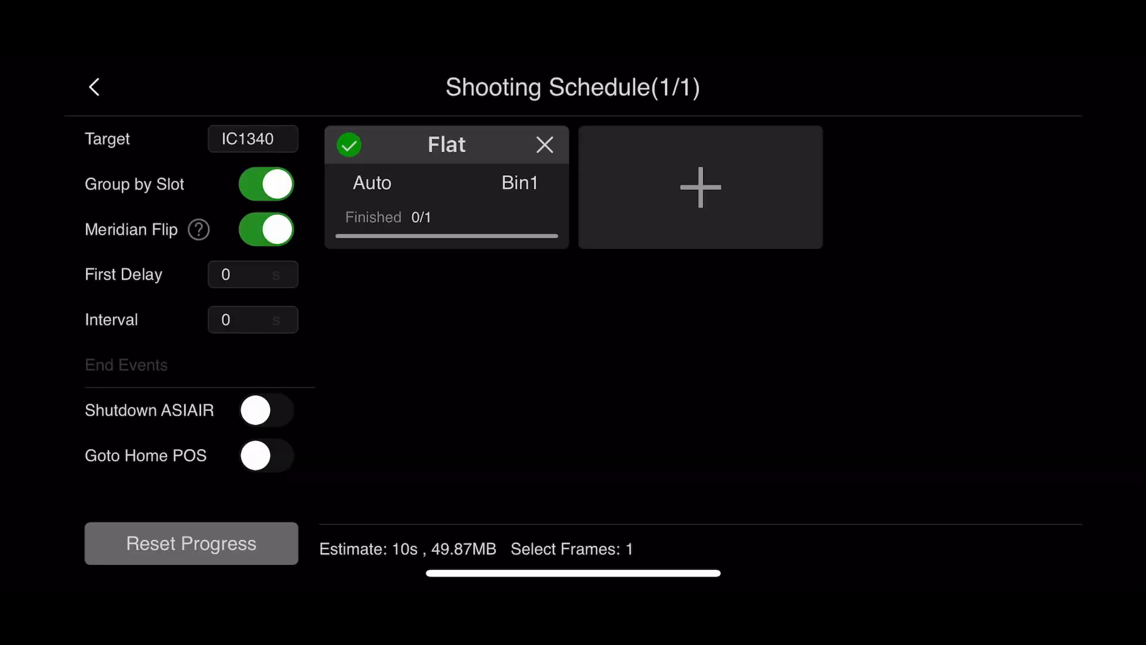
click(445, 186)
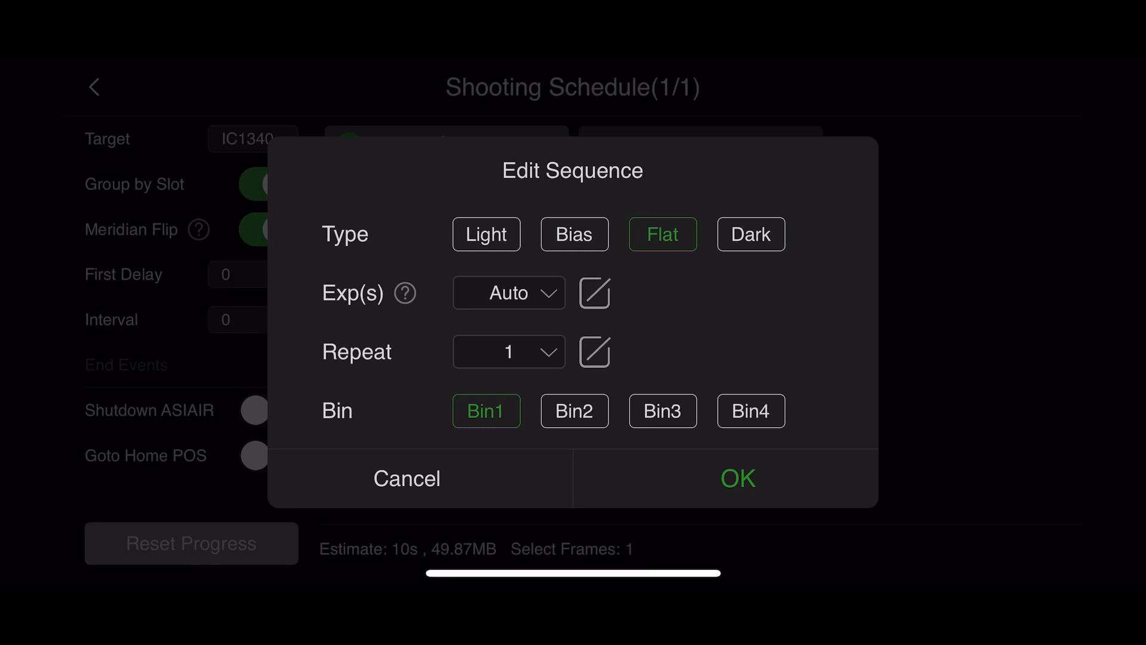
click(737, 478)
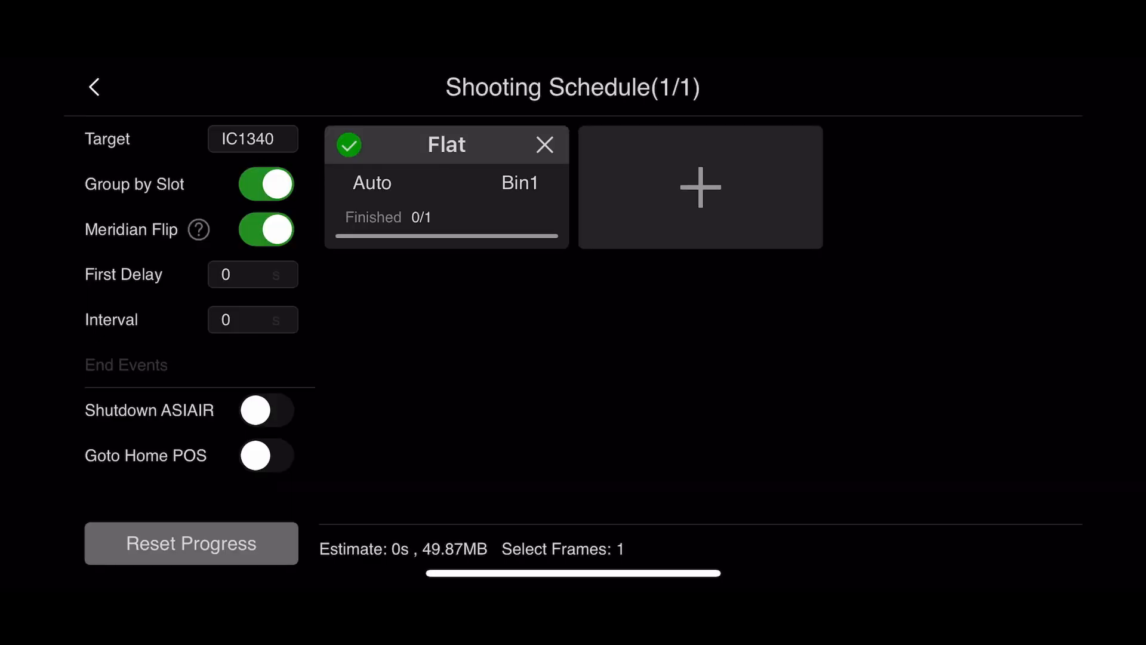
click(446, 183)
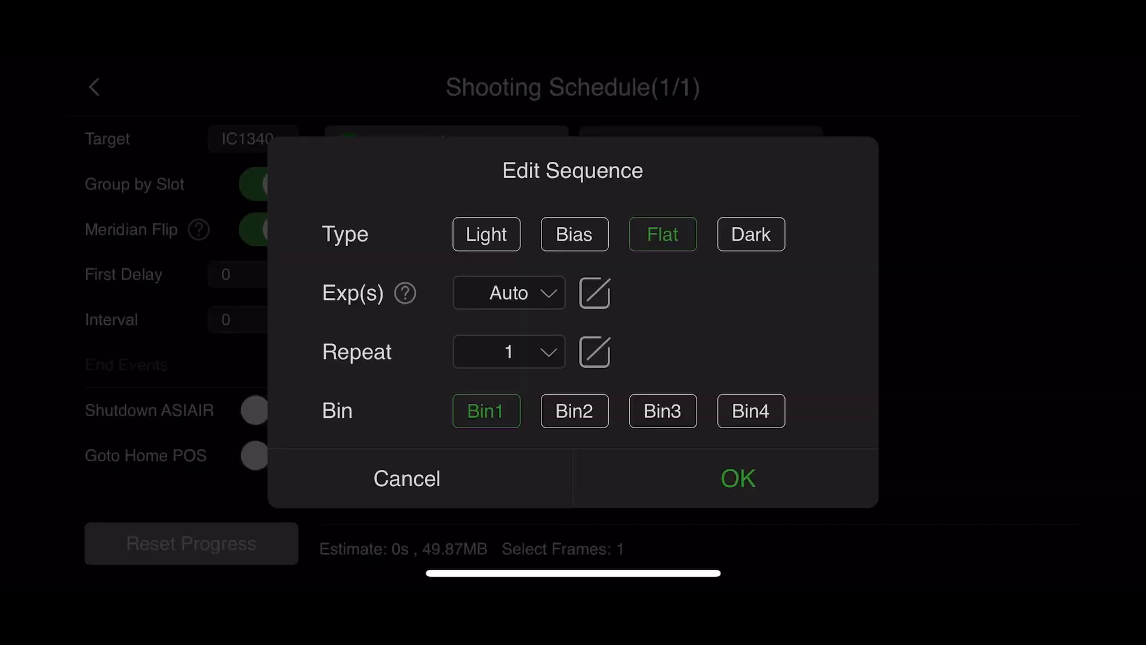
click(736, 478)
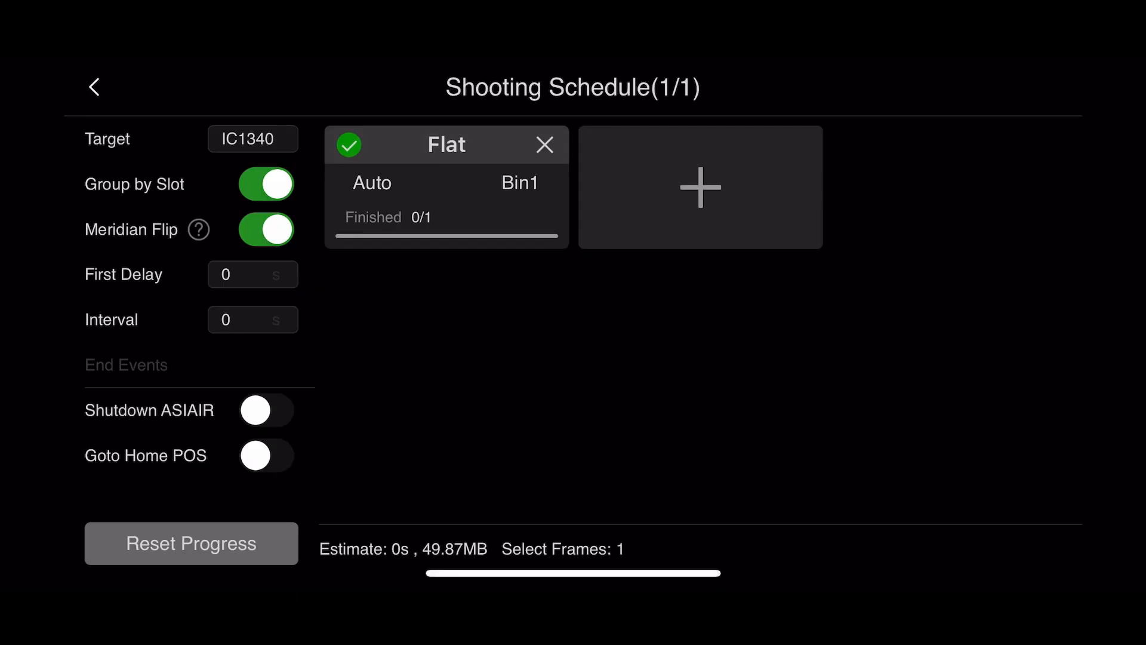
Step: Leave the shooting schedule and start the Autorun capture
click(93, 87)
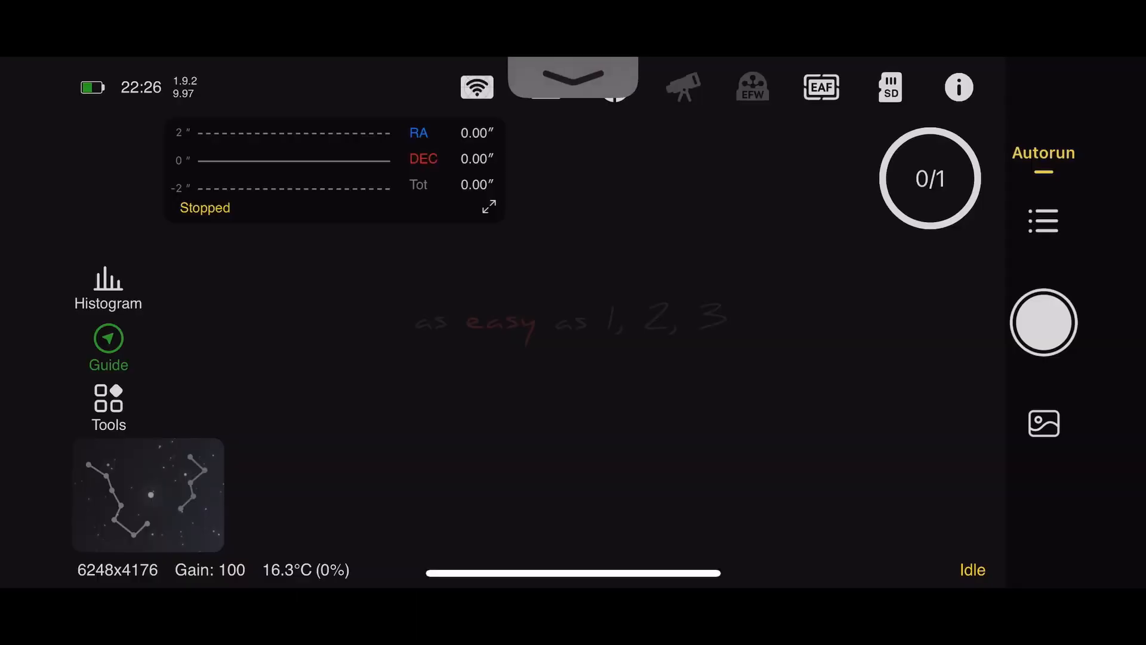
click(1043, 322)
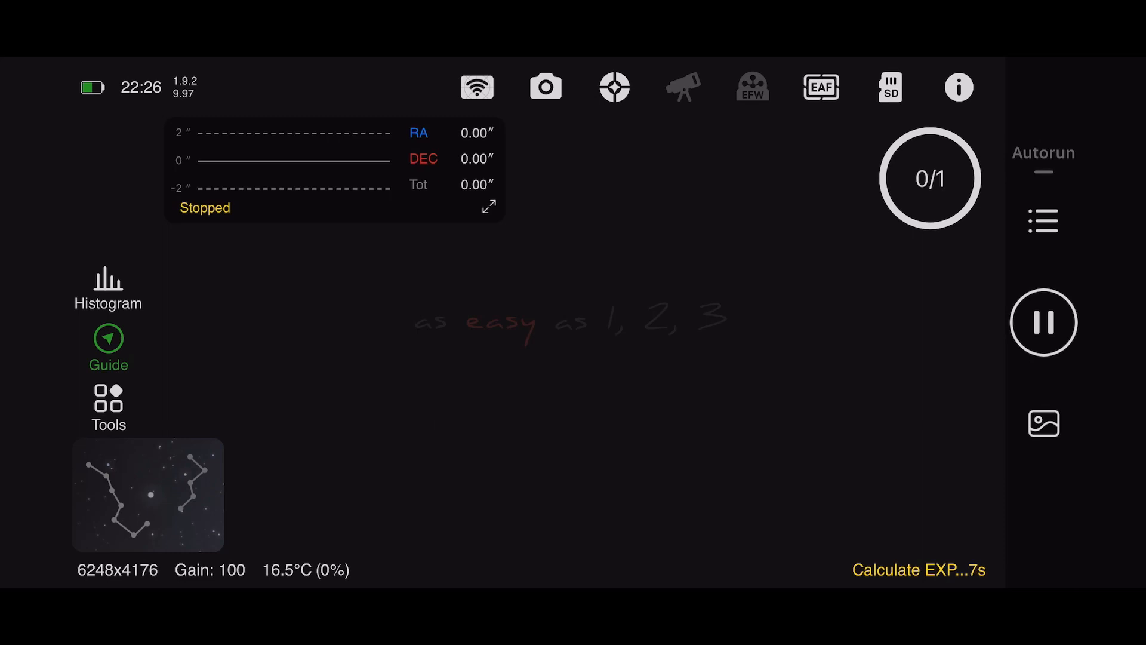
Step: Wait for the auto-exposure Flat to finish 1/1, then reopen its sequence settings
click(1043, 321)
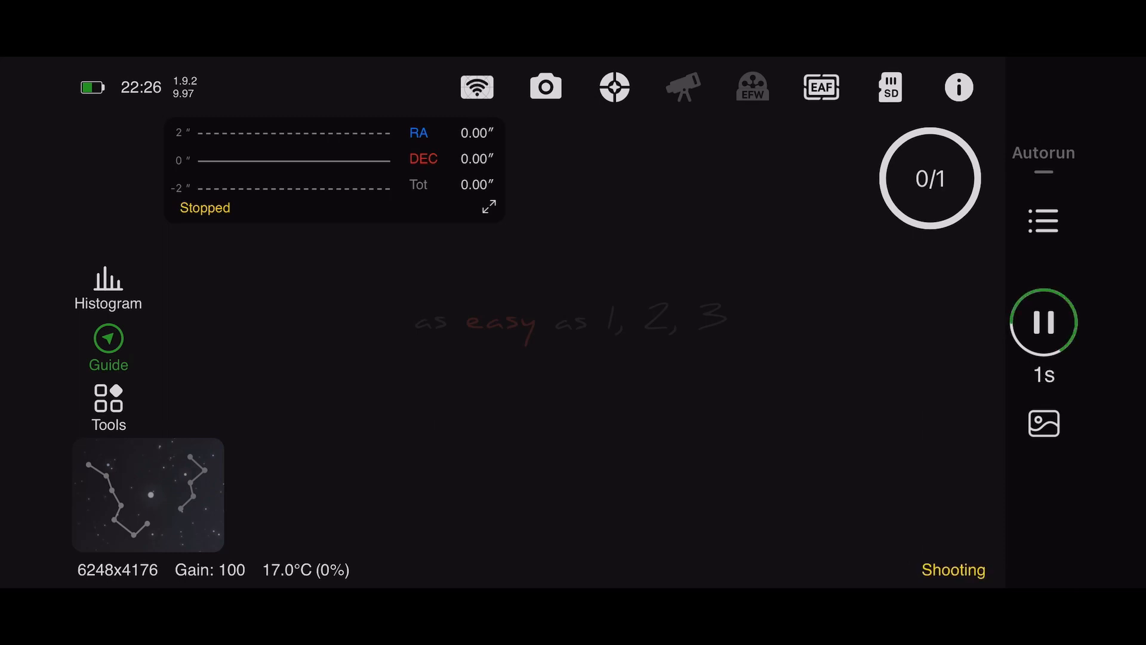
click(1043, 321)
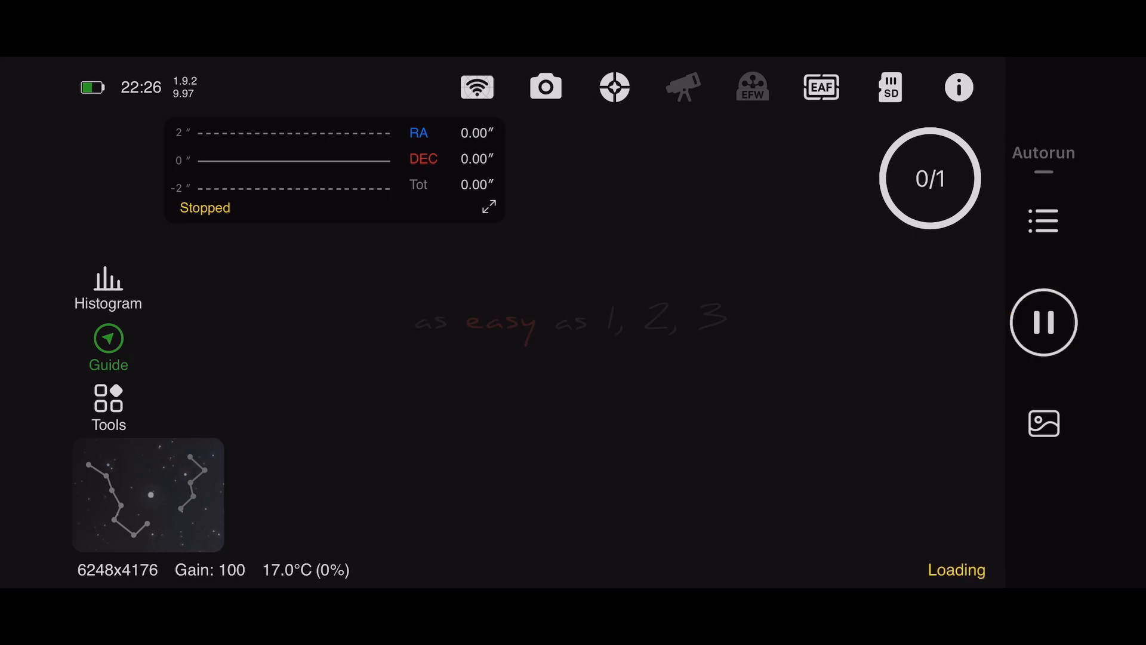
click(1044, 321)
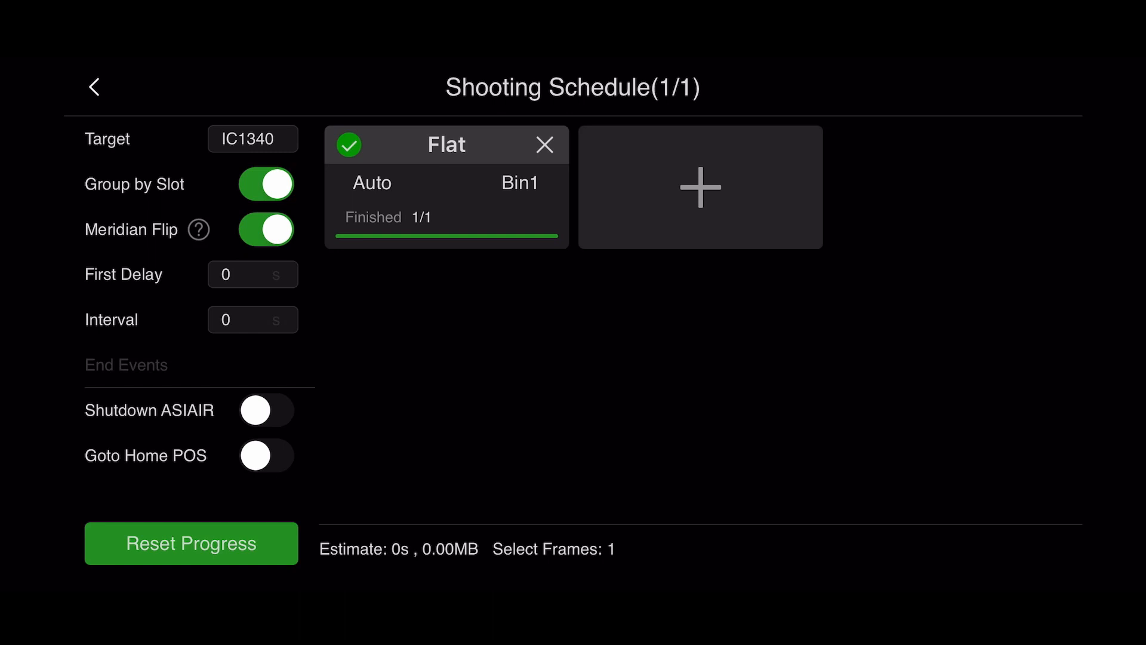
click(191, 543)
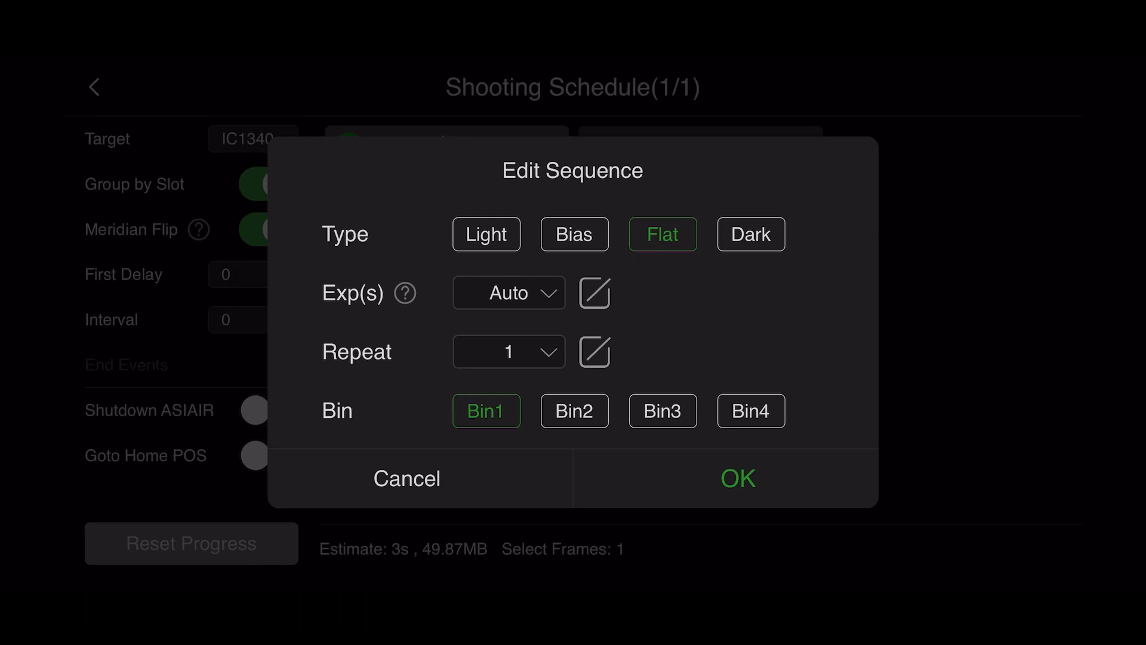
Step: Make the frame a Dark with 2.86667 s exposure auto-filled from the preceding flat and save it
click(751, 234)
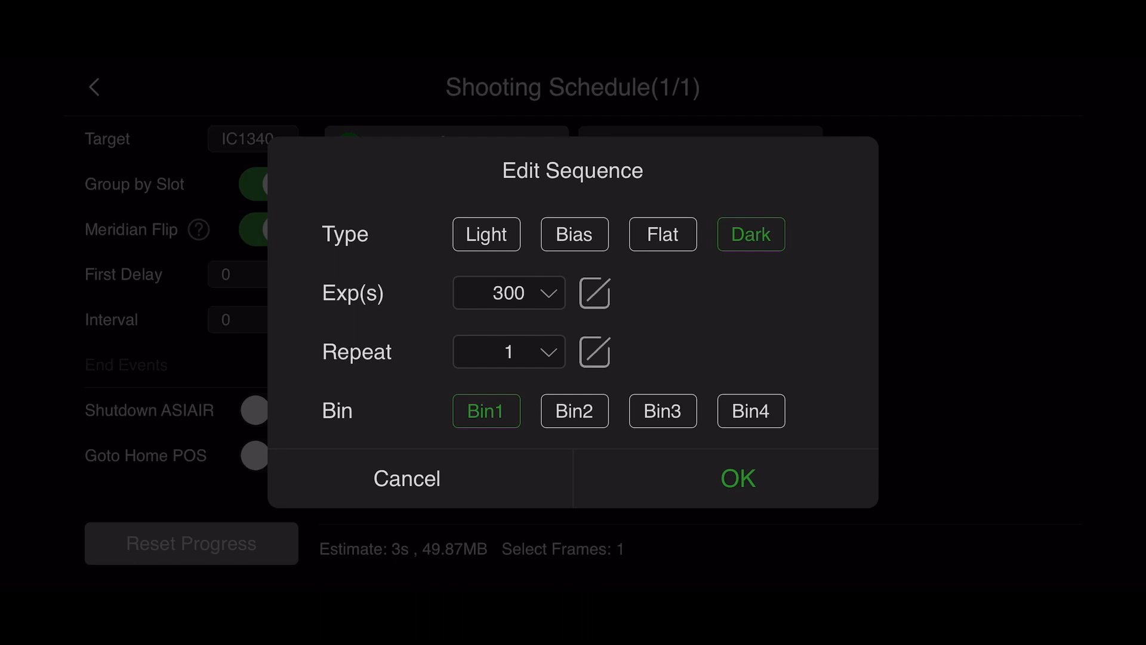
click(595, 292)
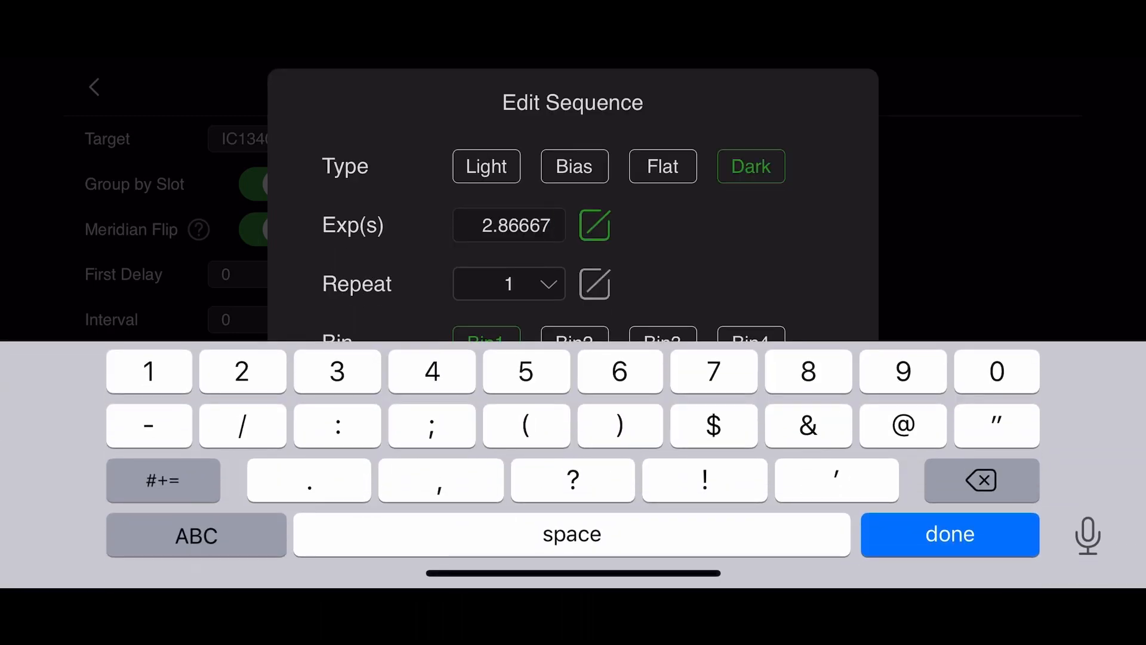
click(949, 534)
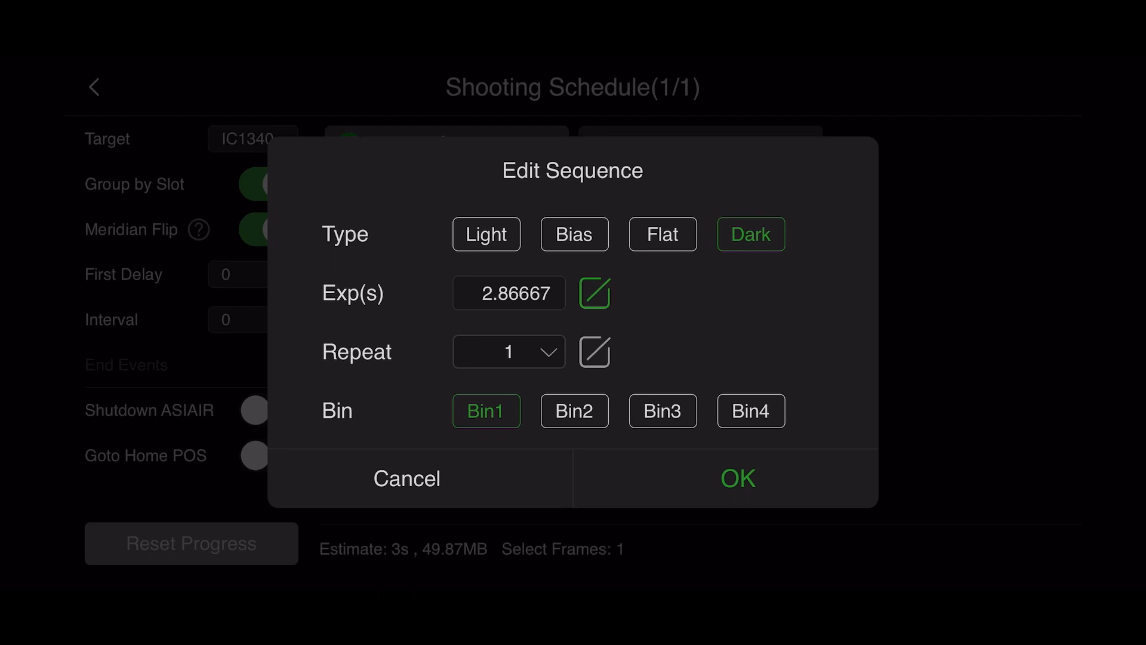
click(738, 478)
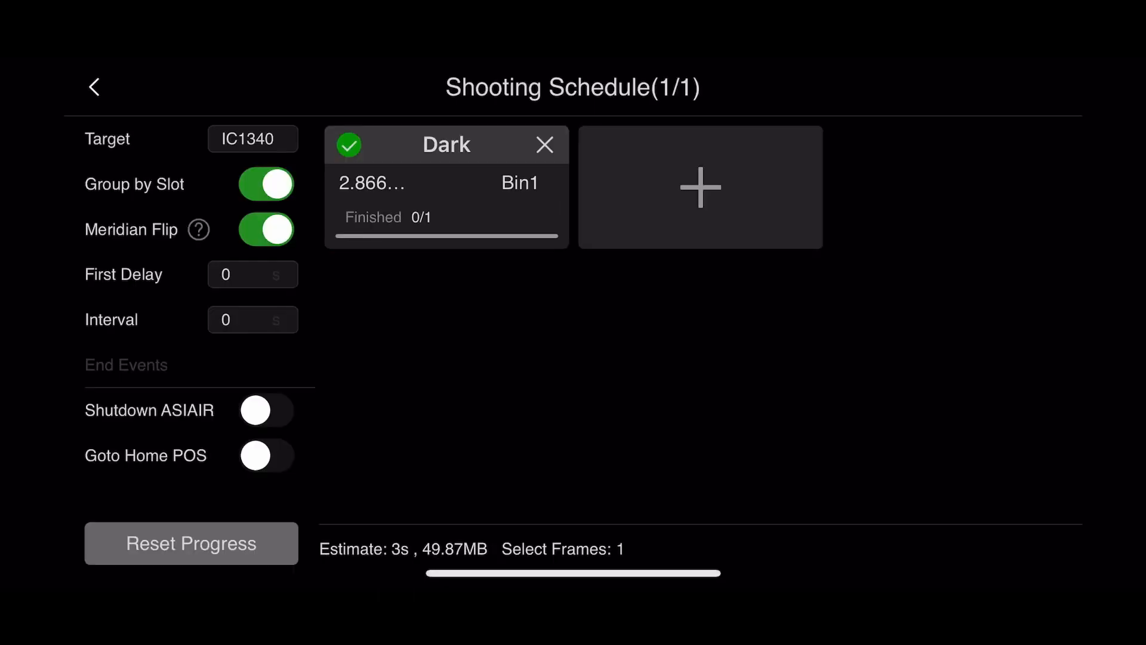
Step: Run Autorun to capture the 2.86667 s Dark frame to 1/1, then show the Autorun image folders
click(93, 88)
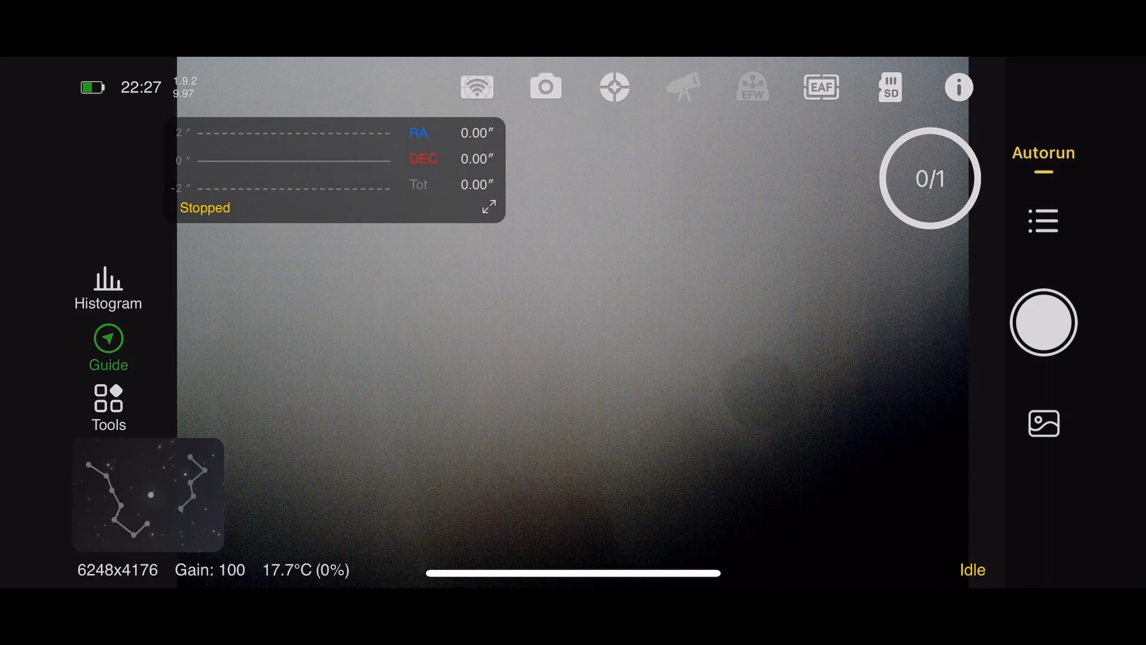
click(1044, 321)
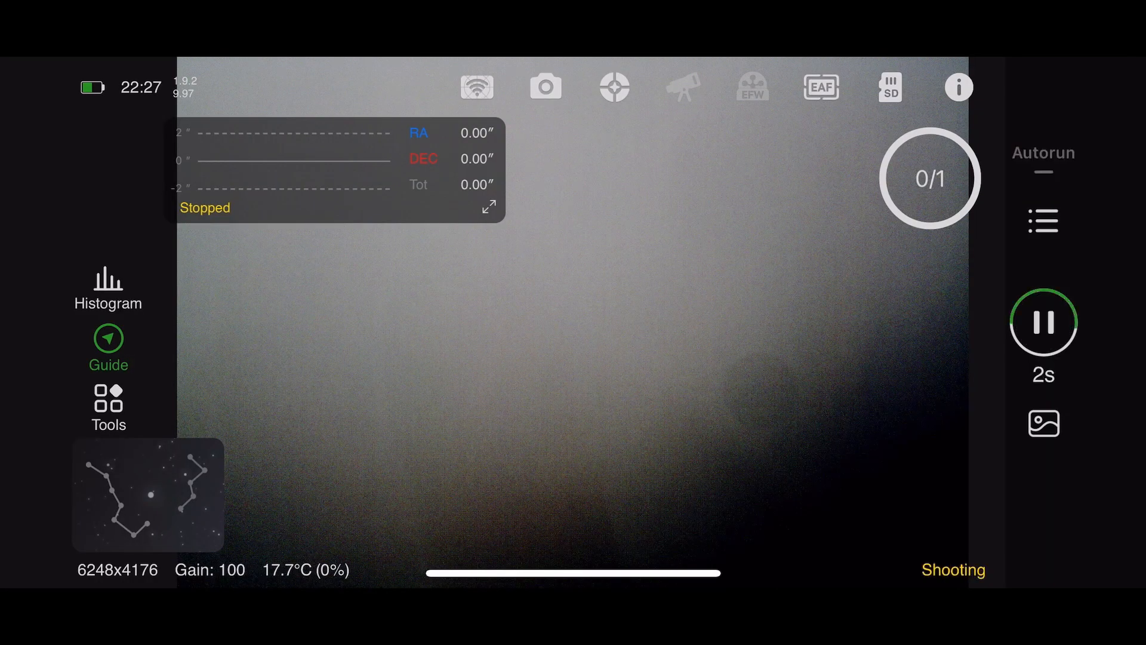
click(1044, 323)
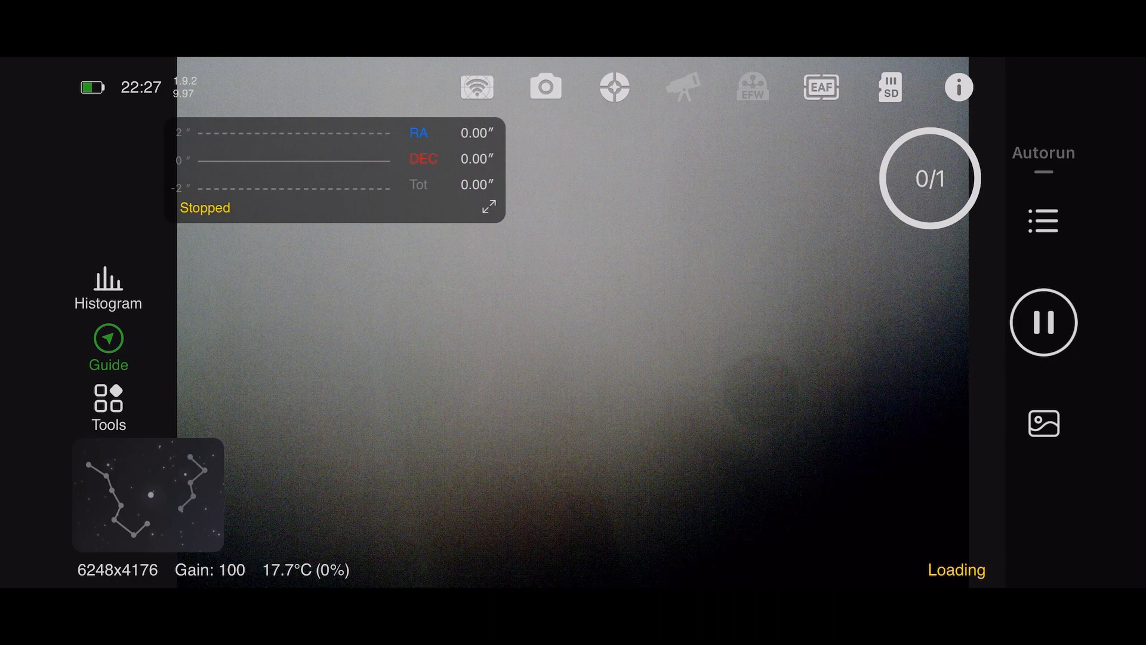
click(1044, 321)
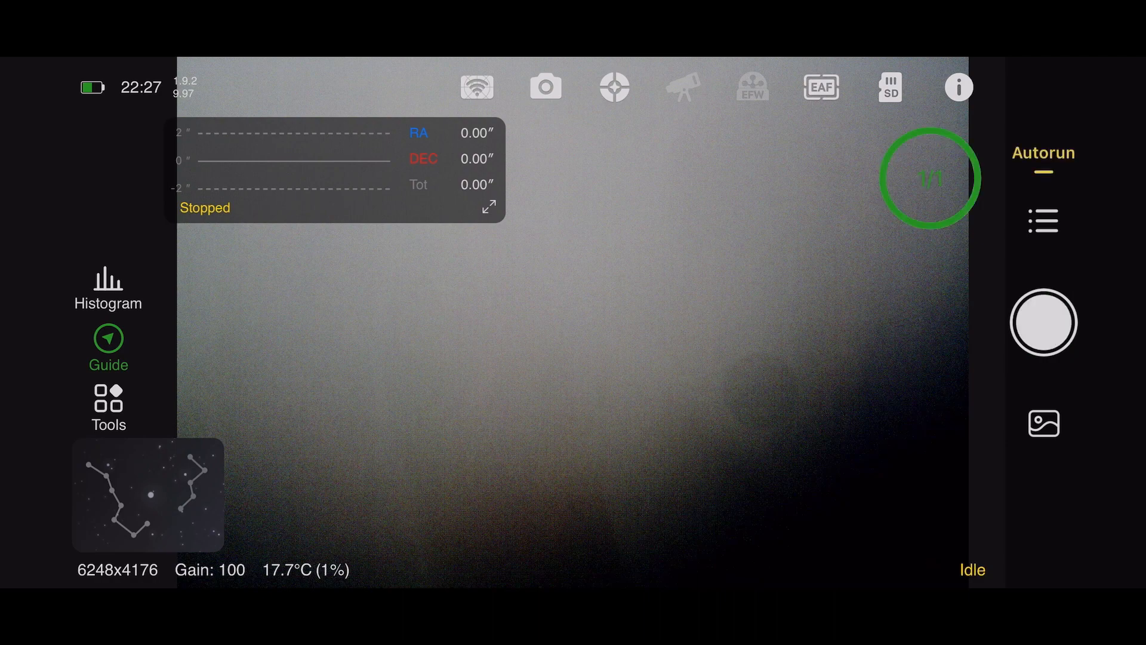
click(1044, 422)
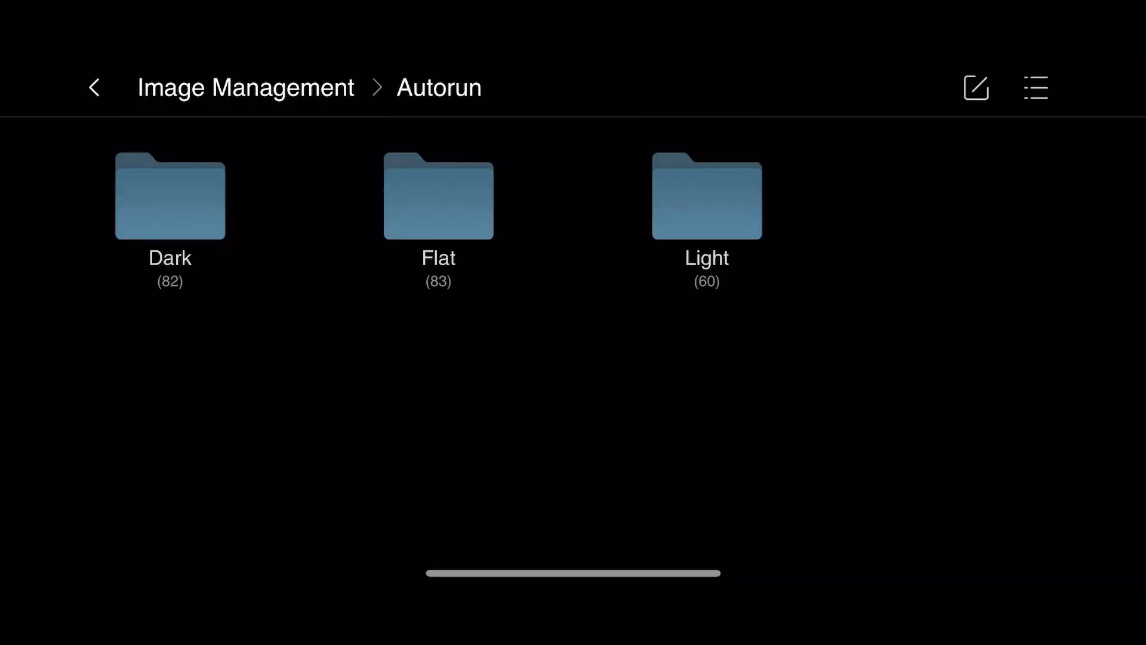
Step: Browse the Flat folder's .fit frames and return to the idle main screen
click(438, 196)
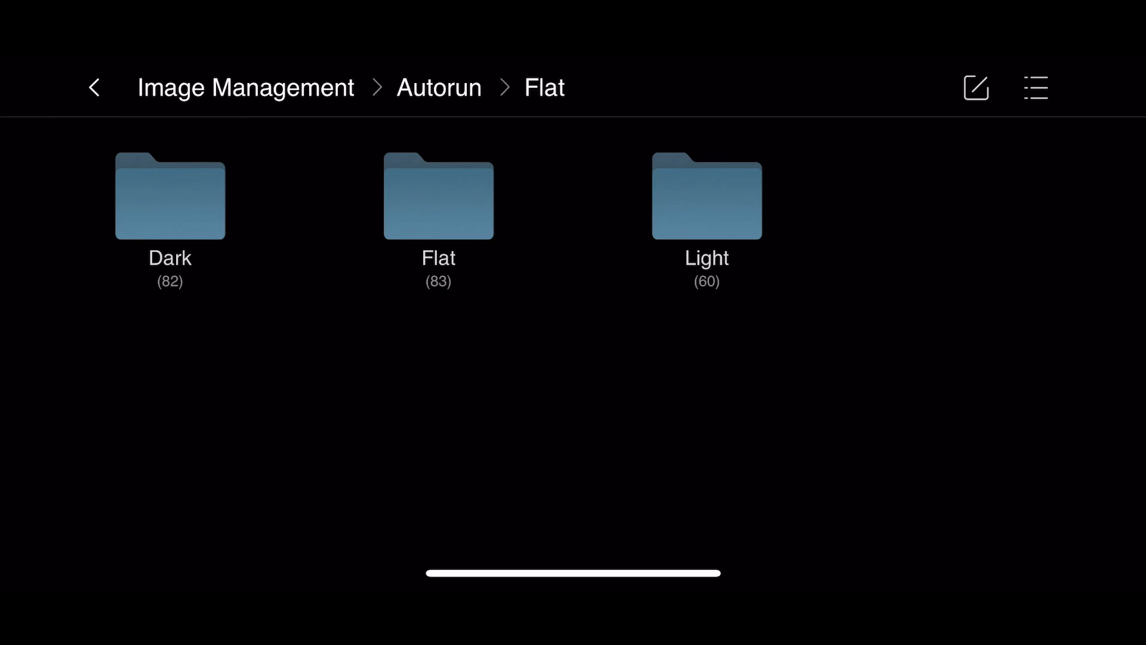
double_click(438, 194)
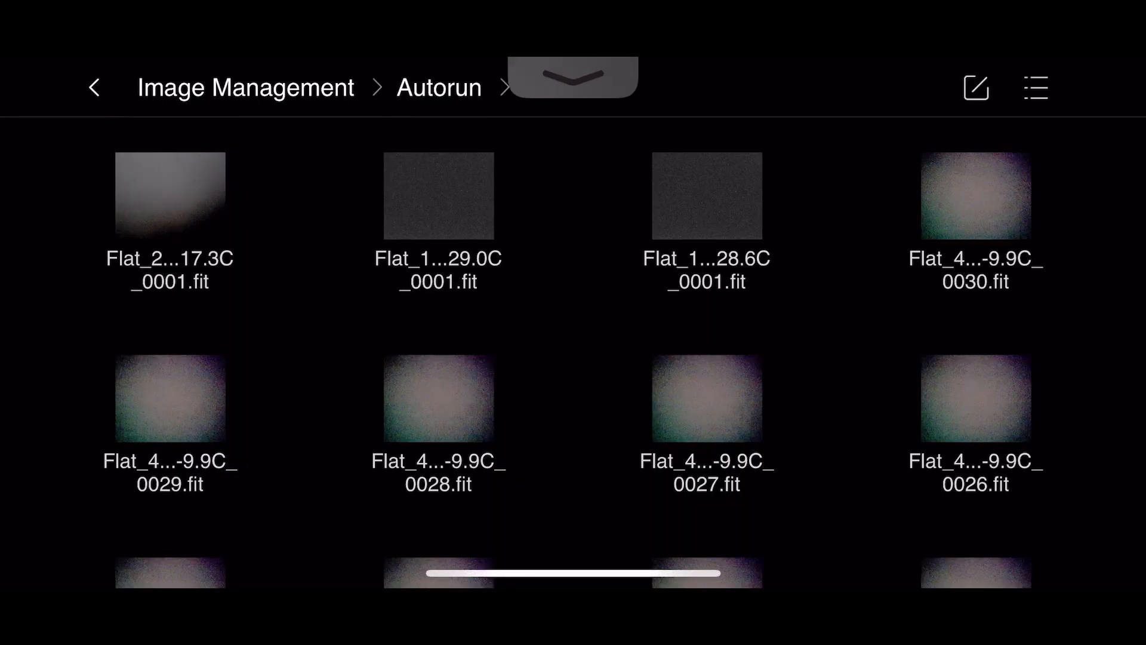
click(573, 79)
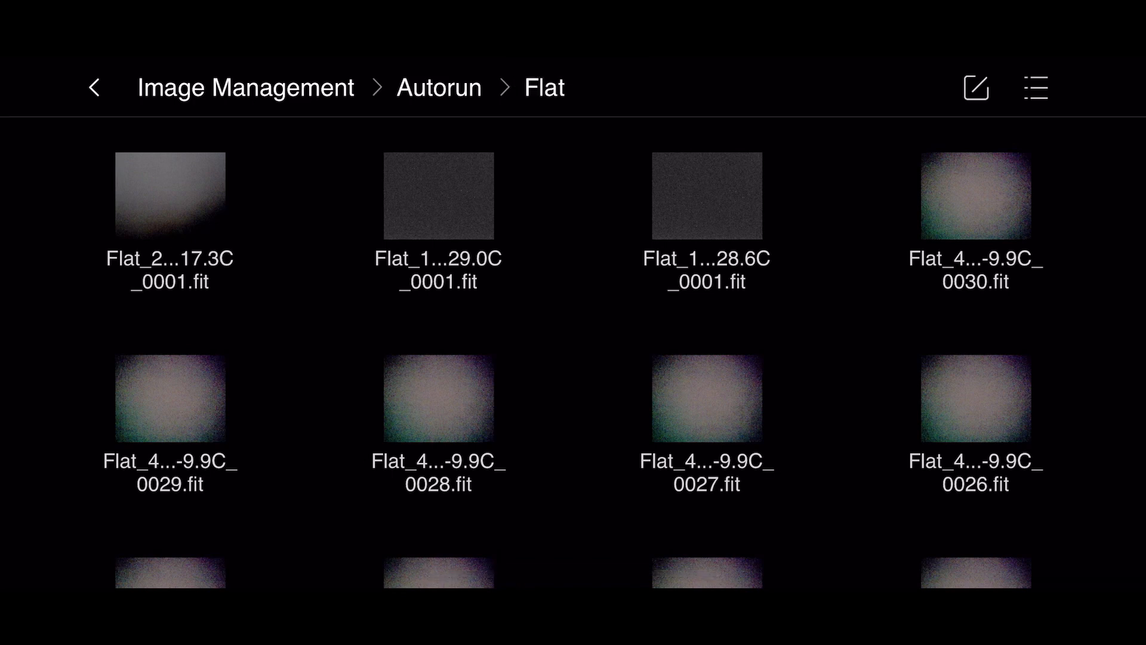
click(95, 87)
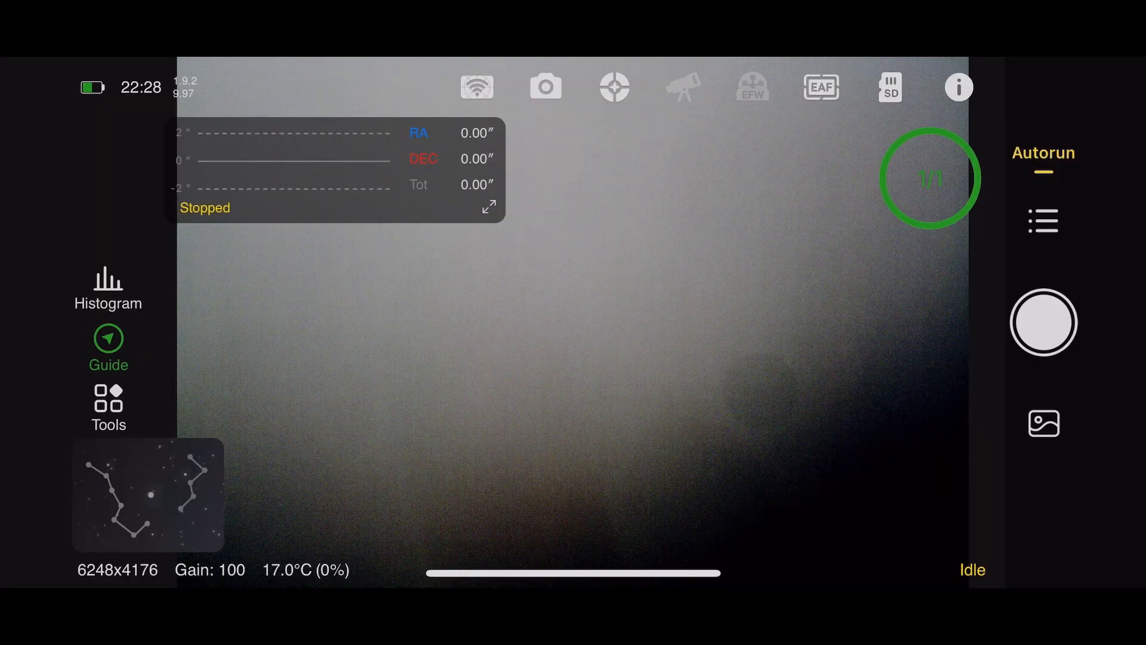